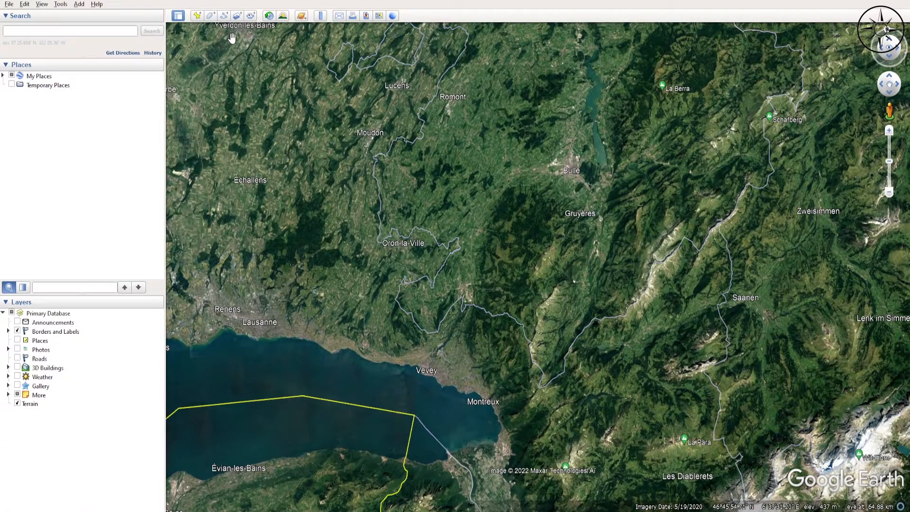
mouse_move(226, 15)
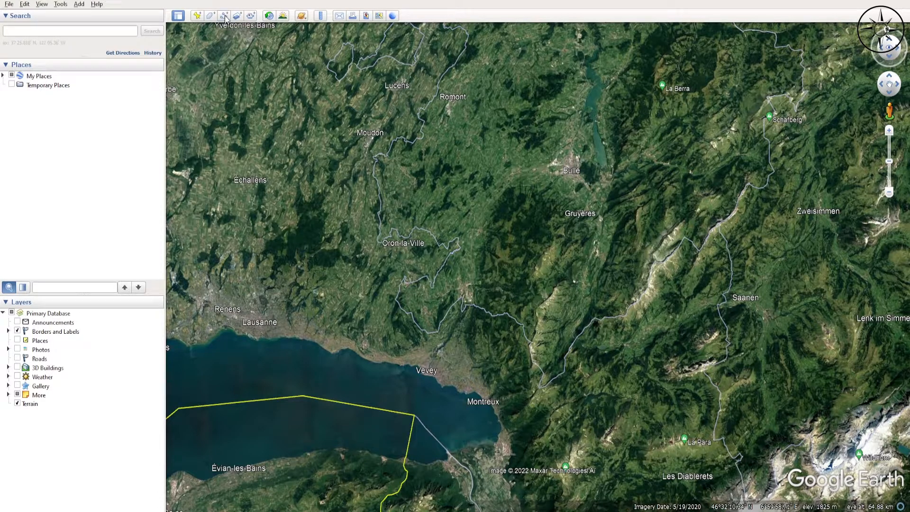
Step: Add a new path in Google Earth Pro named 'google topo'
click(224, 15)
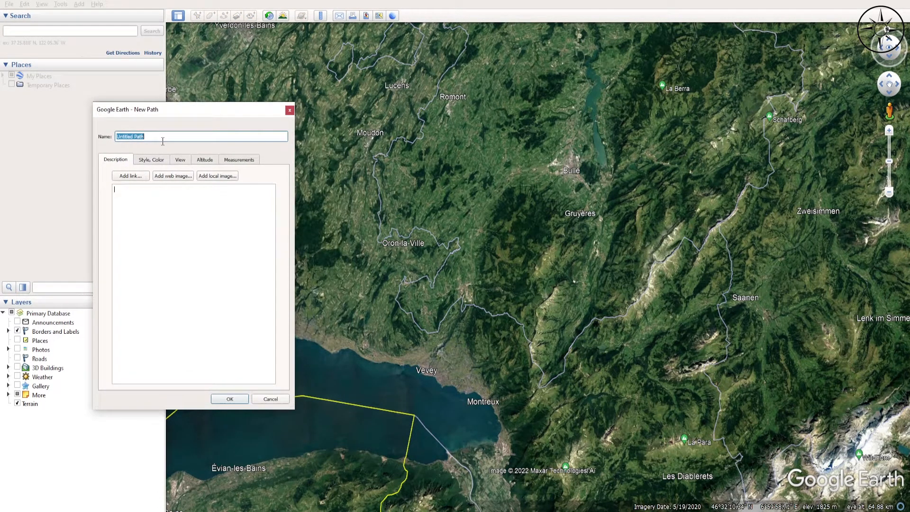
mouse_move(160, 139)
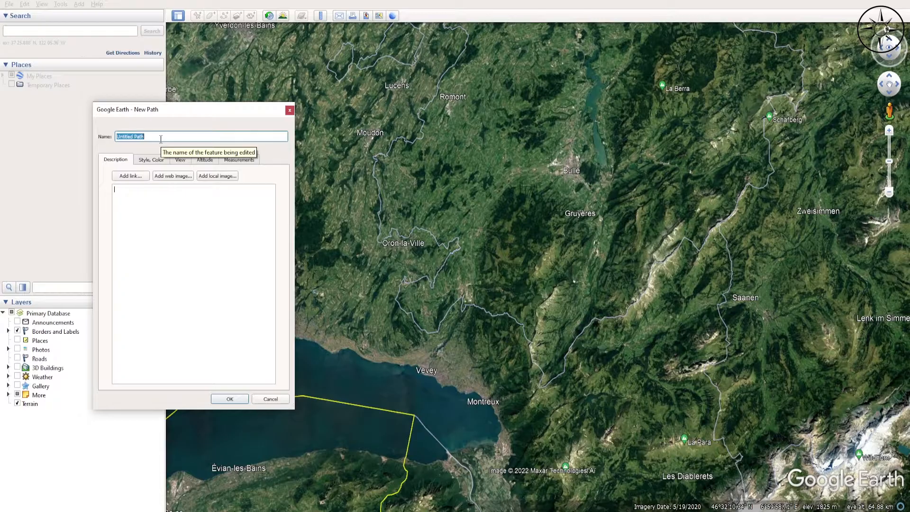
text(google topo)
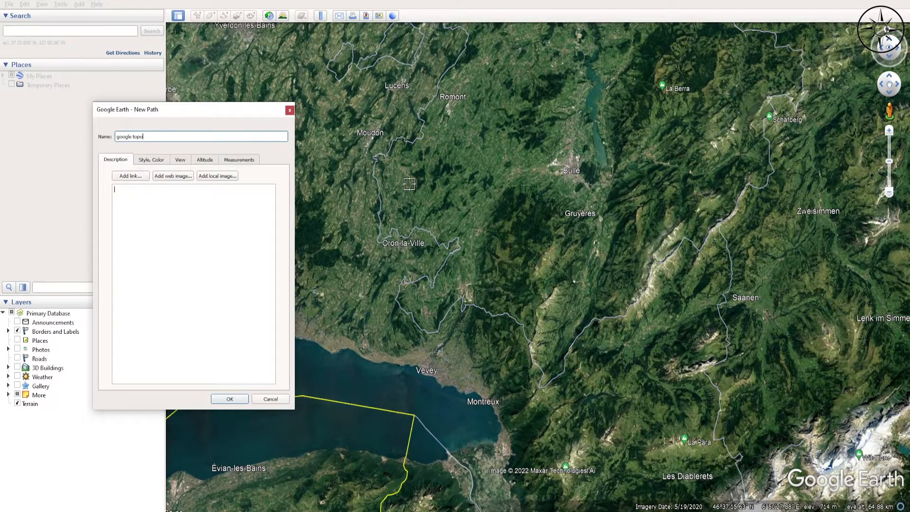
Step: Trace the dense grid of survey lines near Châtel-Saint-Denis and keep the google topo path
drag(412, 188, 493, 189)
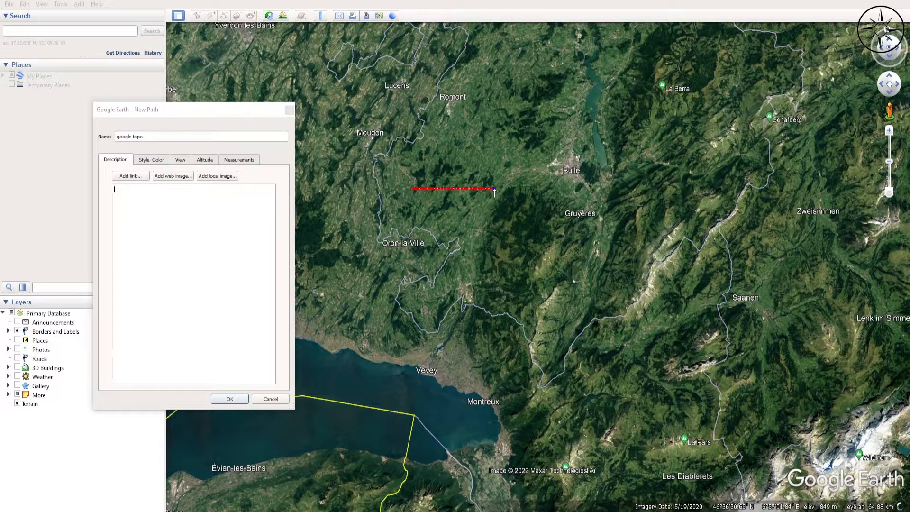
click(479, 210)
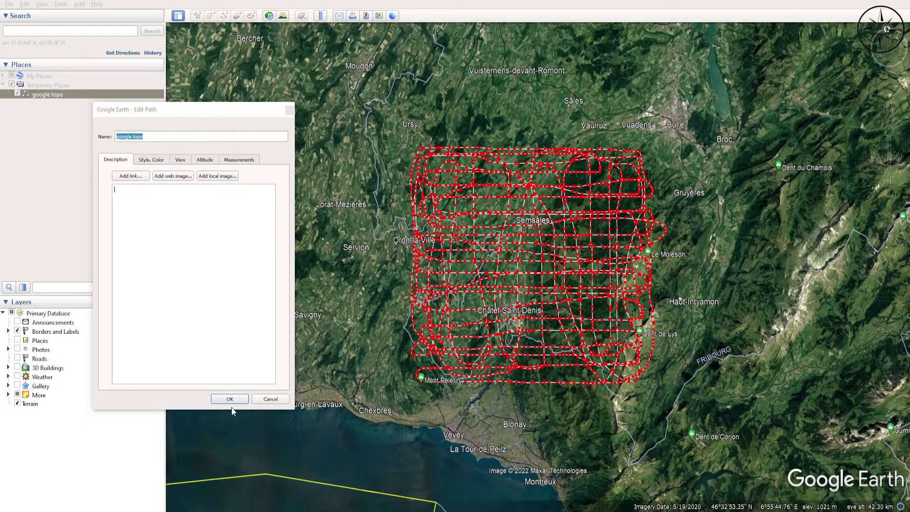
click(230, 399)
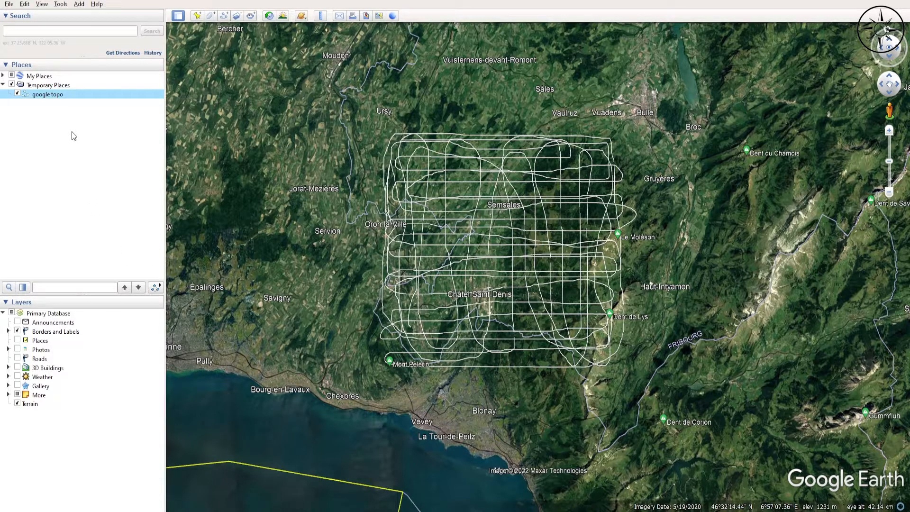
mouse_move(69, 114)
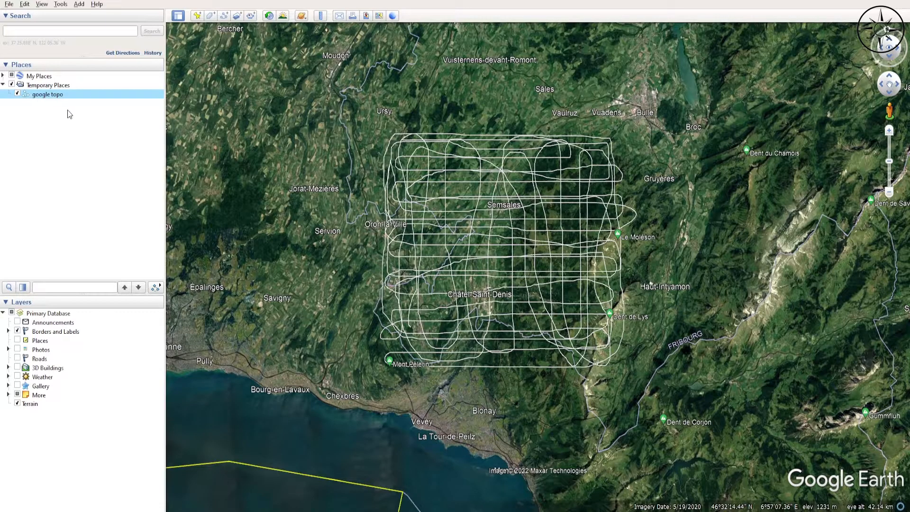
Step: Export the google topo path from Temporary Places as google_topo.kmz
right_click(47, 94)
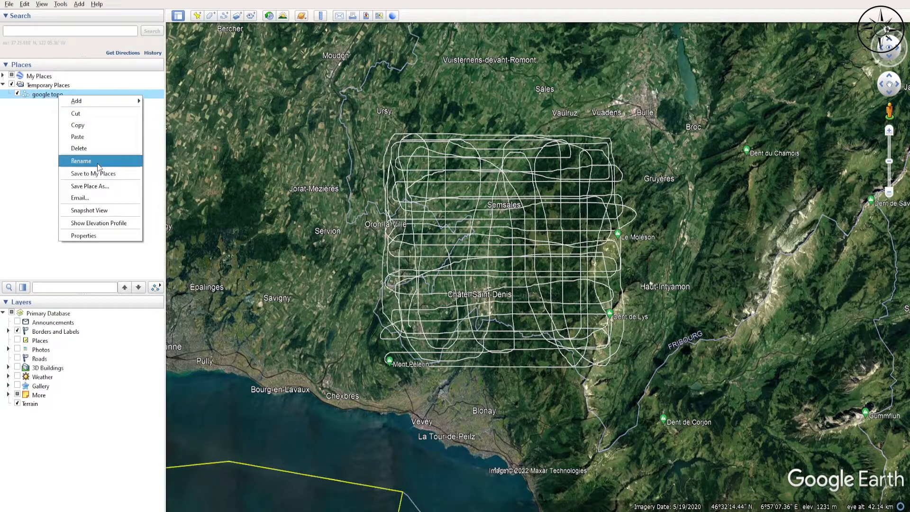
click(89, 185)
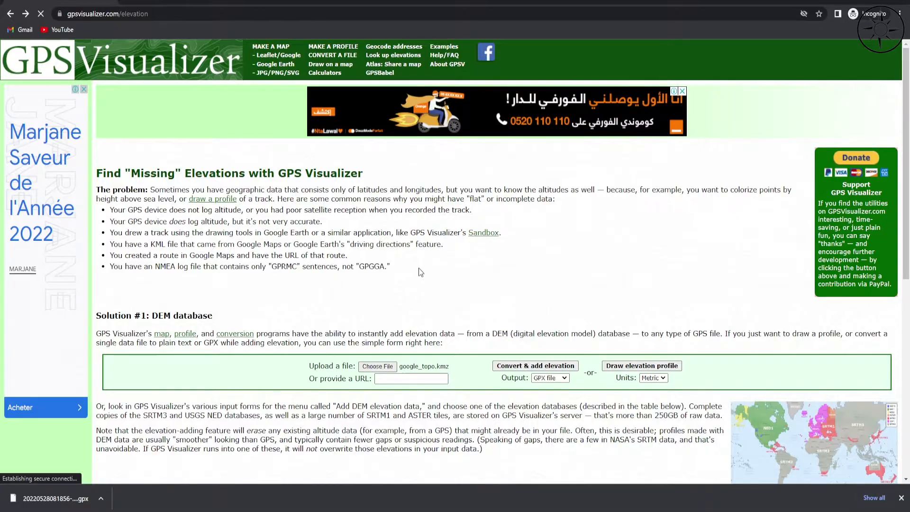
Step: Upload the google topo file to GPS Visualizer and convert it to GPX with elevations
click(377, 367)
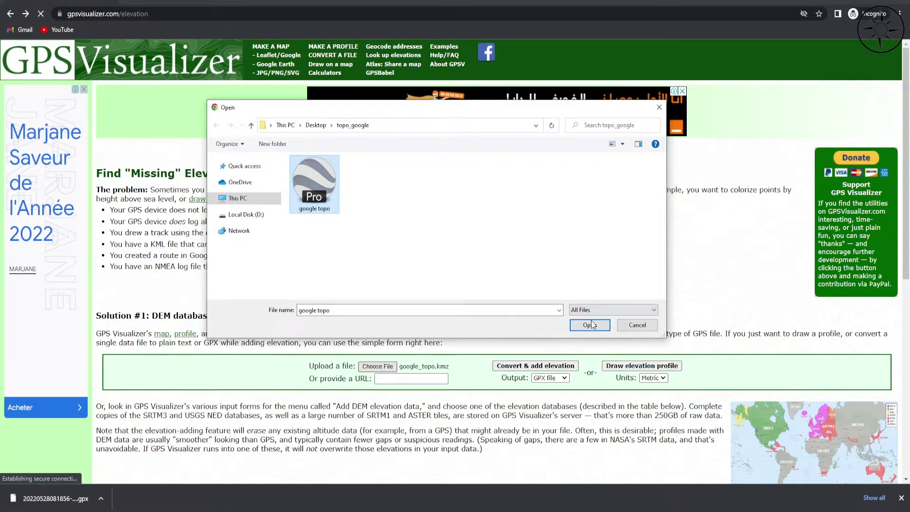
click(590, 326)
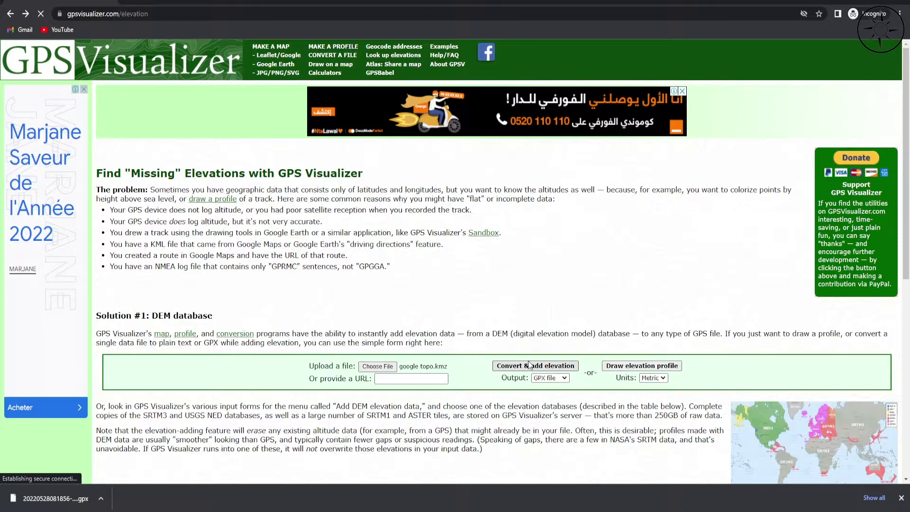
click(535, 365)
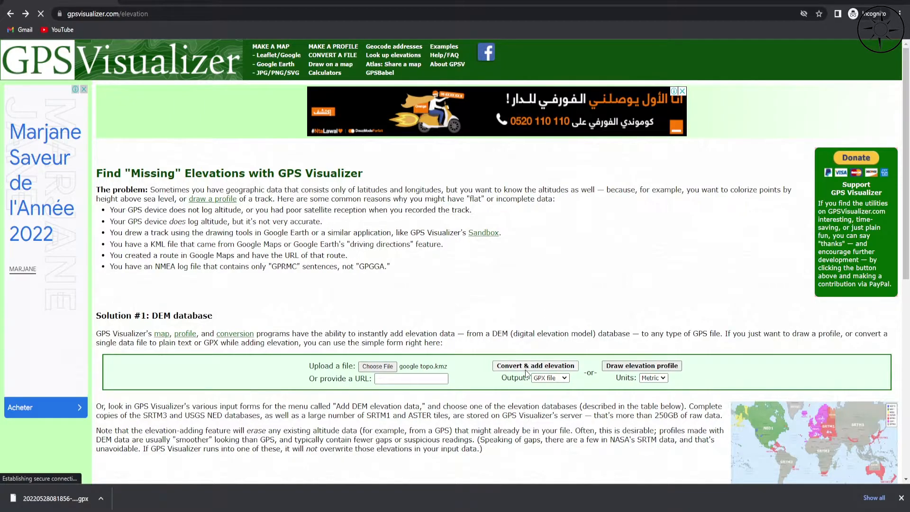
click(535, 366)
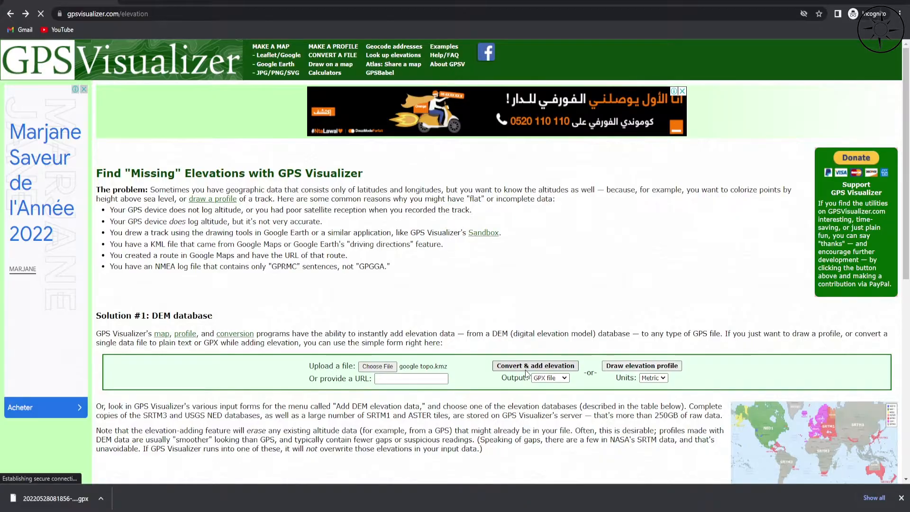
click(535, 365)
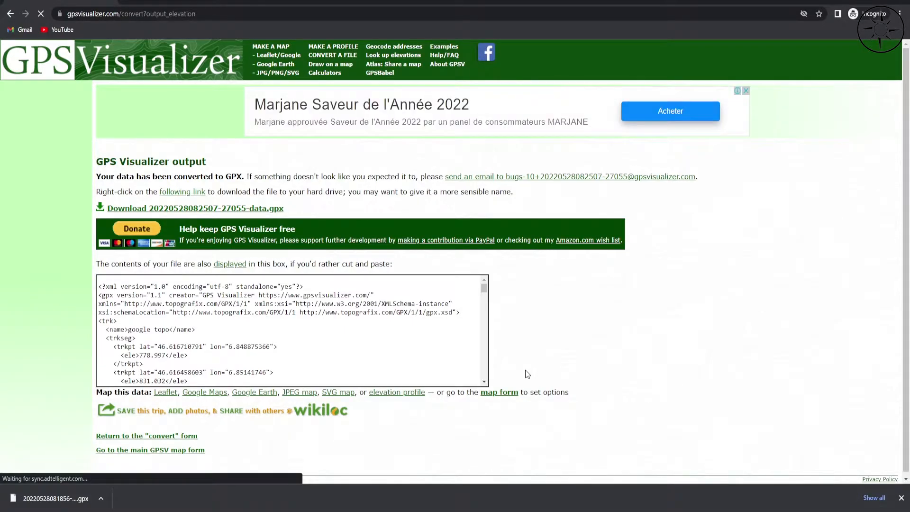
mouse_move(318, 220)
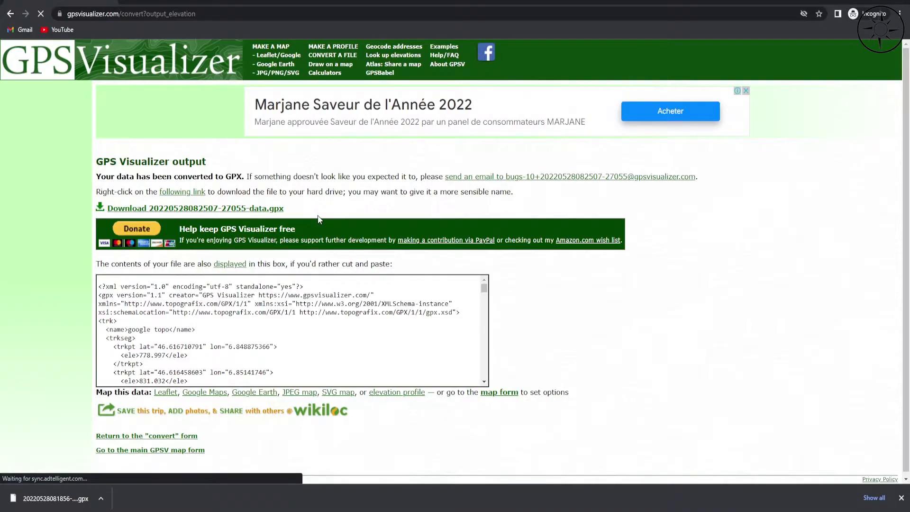
mouse_move(275, 212)
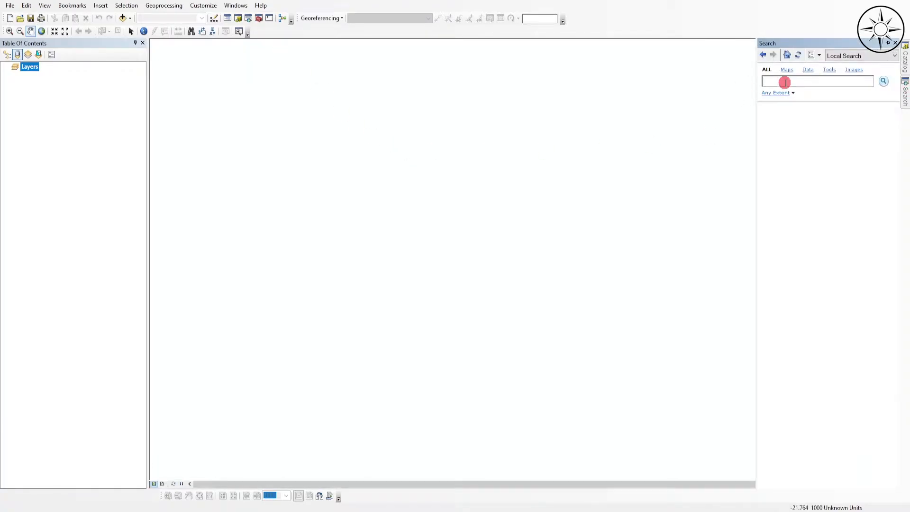
Step: Search ArcMap tools for 'gpx' and open GPX To Features
text(gpx)
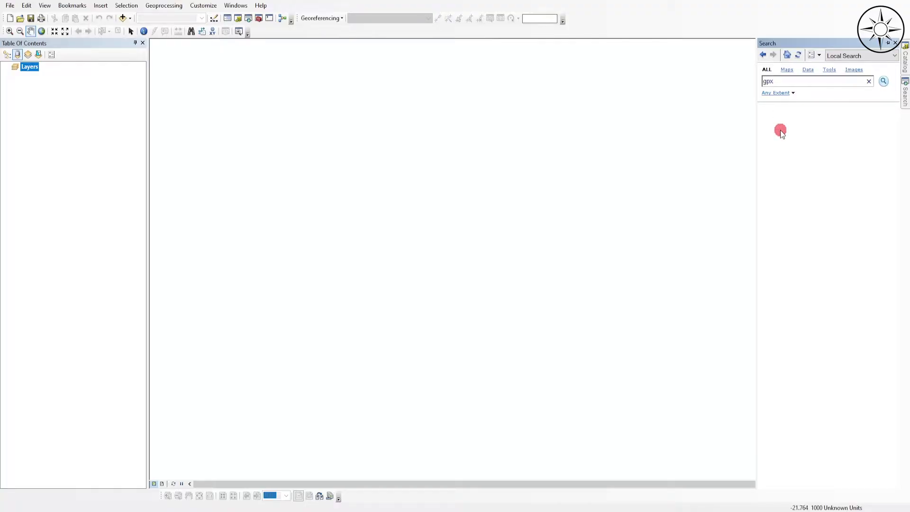
click(884, 81)
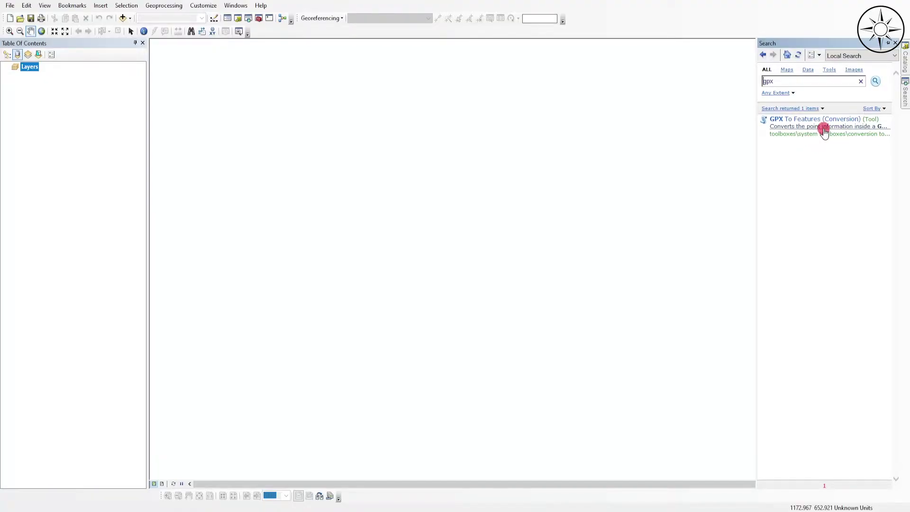
double_click(825, 119)
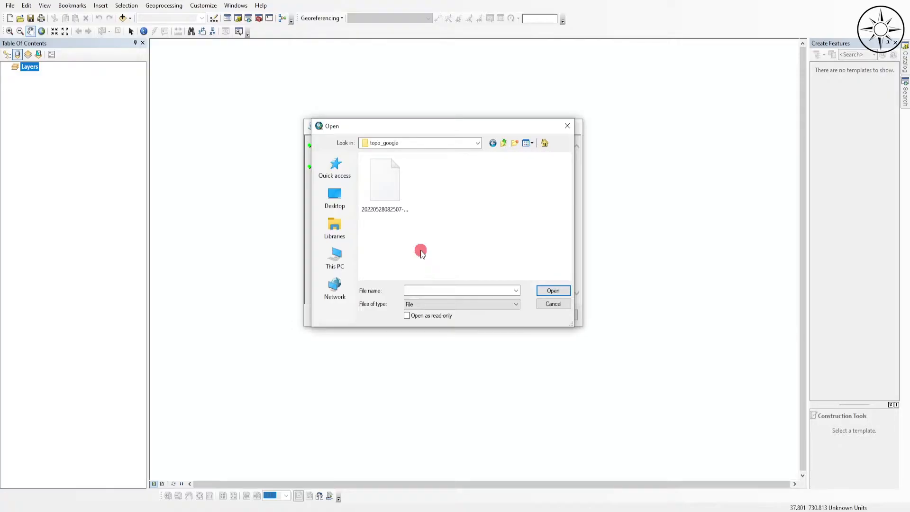
Step: Convert the downloaded .gpx data file into a google_topo point shapefile in topo_google
click(553, 289)
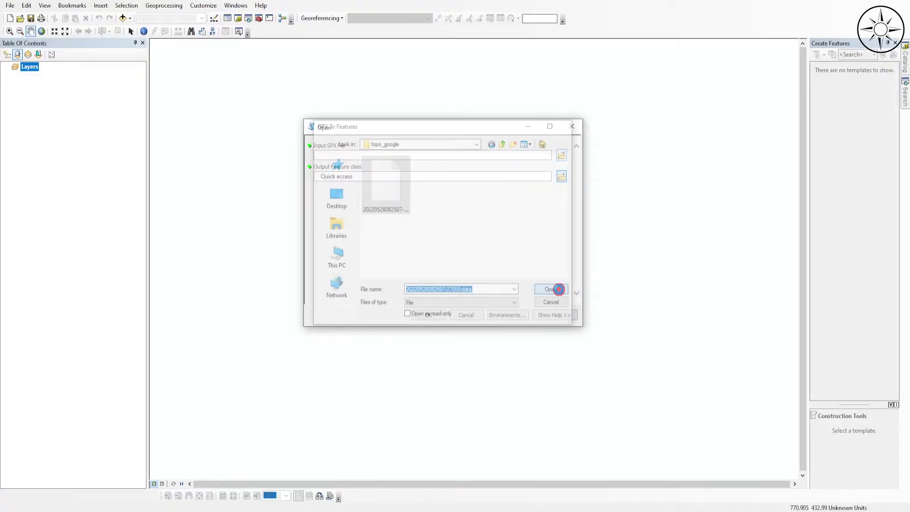
click(551, 290)
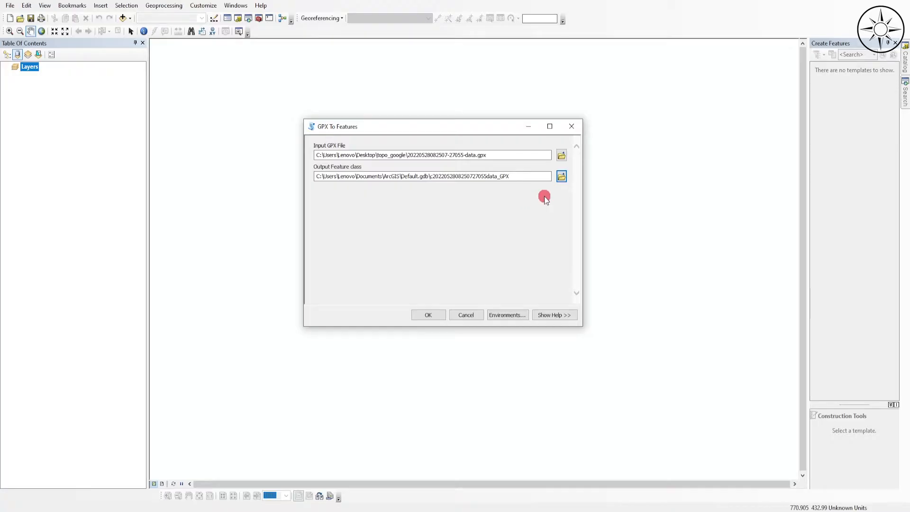
click(562, 176)
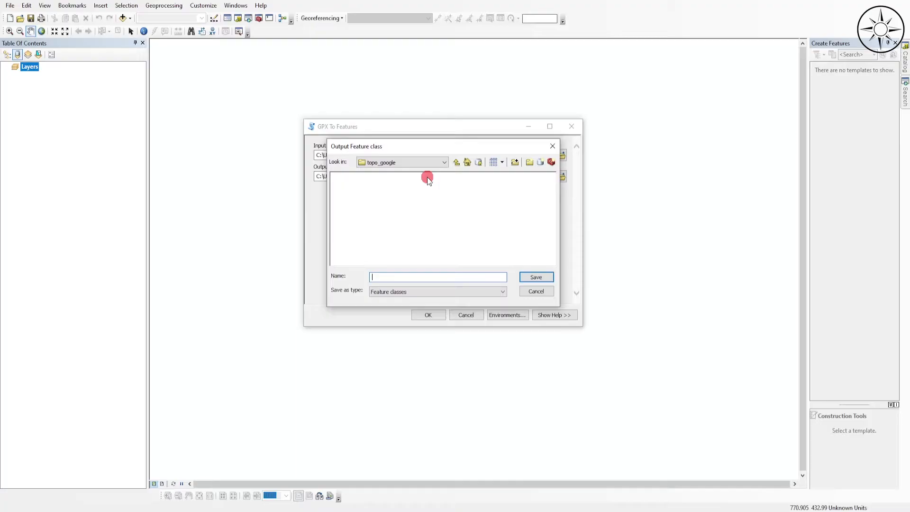
text(g)
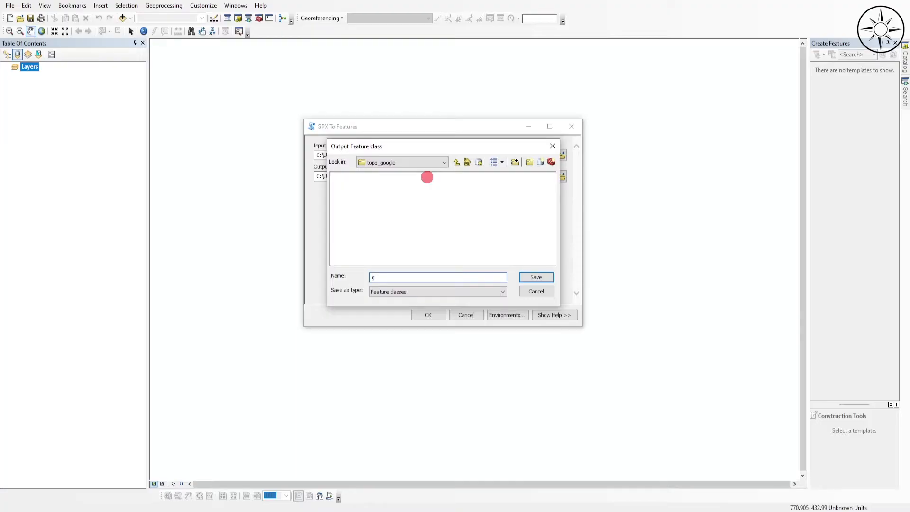
text(oogle_topo)
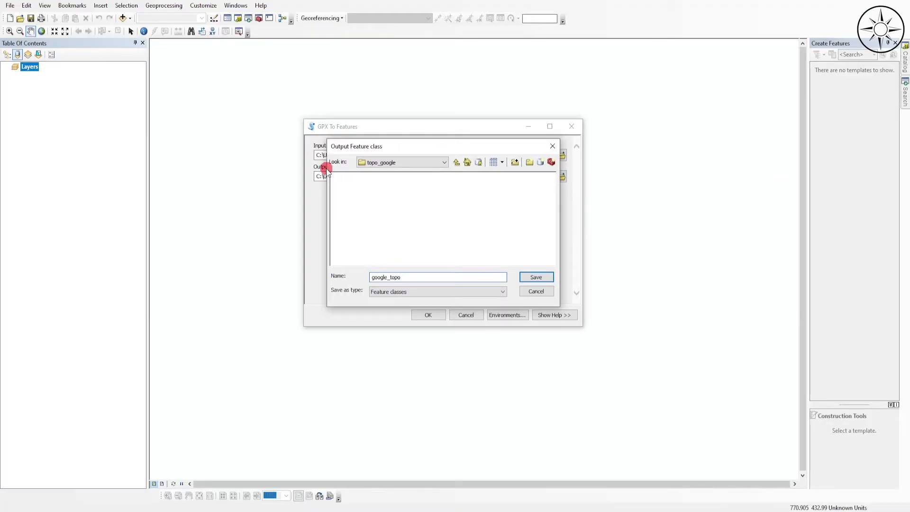
click(536, 277)
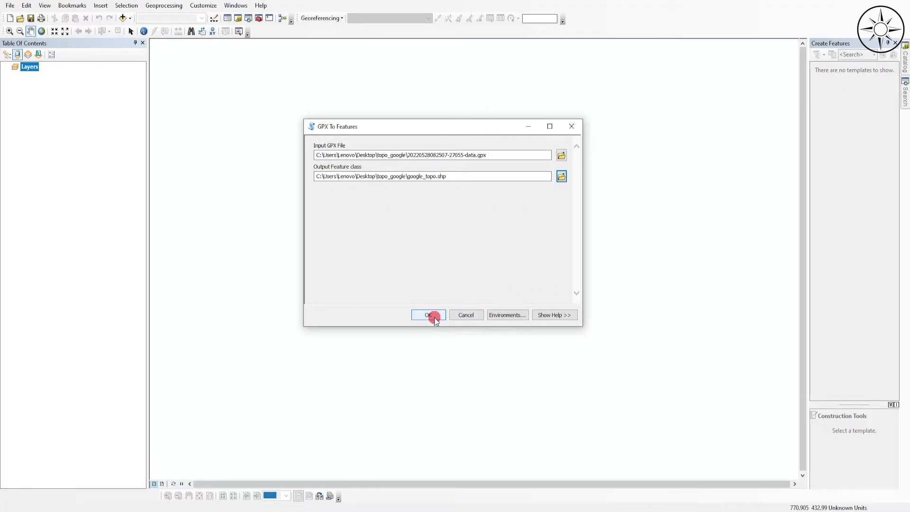
click(429, 314)
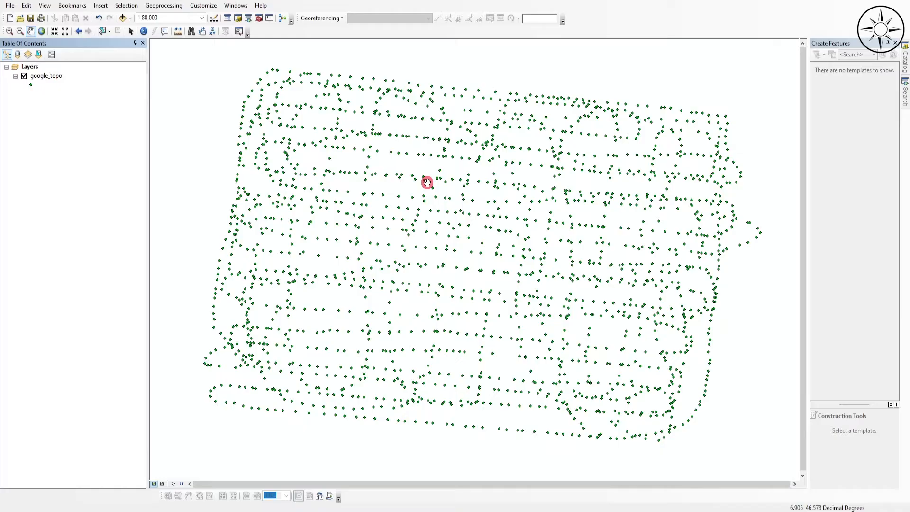
Step: Open the google_topo layer's attribute table to view point elevations
click(45, 76)
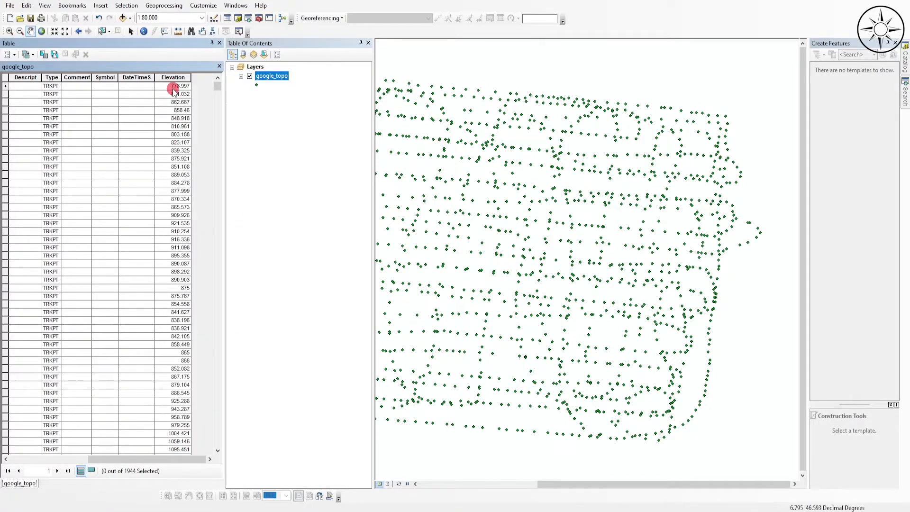
Step: Close the google_topo attribute table after reviewing the Elevation values
click(173, 77)
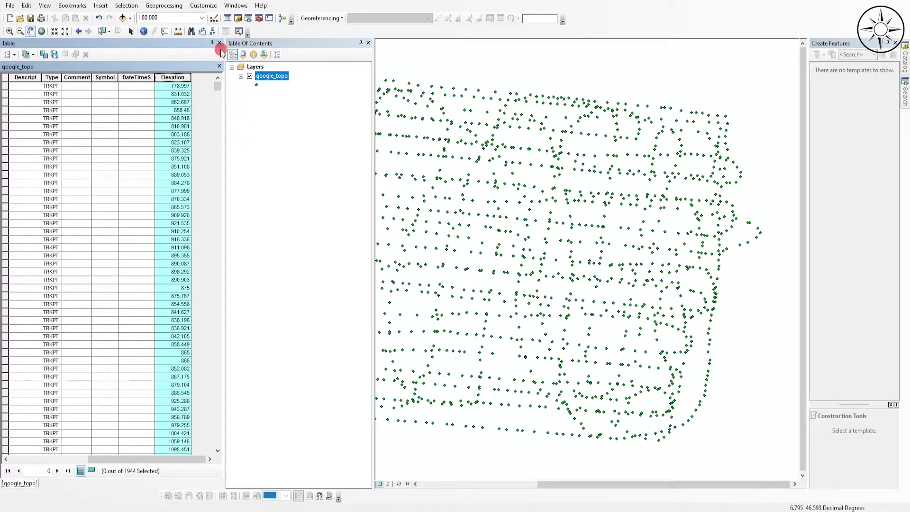
click(218, 43)
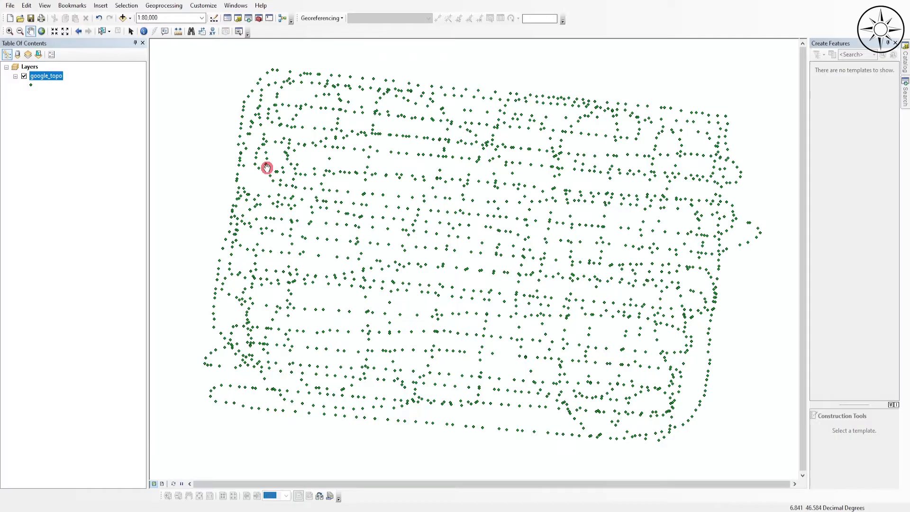
mouse_move(383, 347)
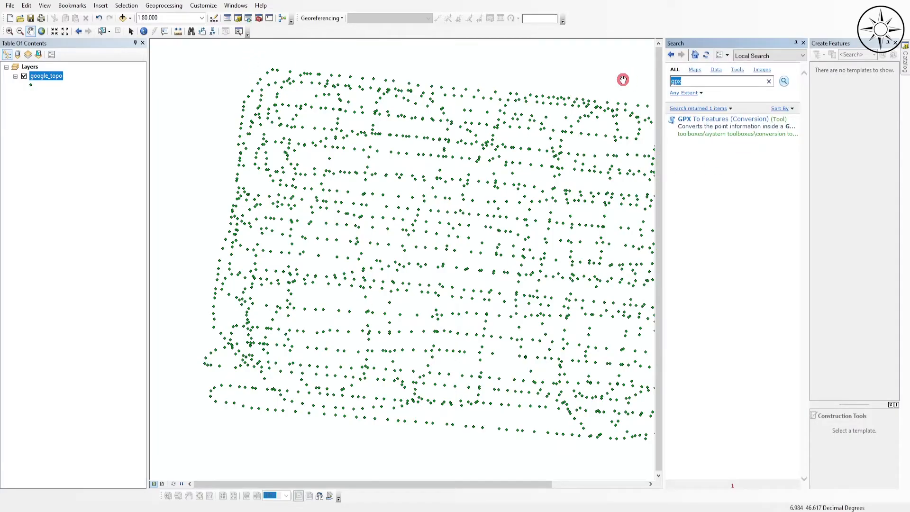
Step: Search for 'kriging' and open the Spatial Analyst Kriging tool
text(kriging)
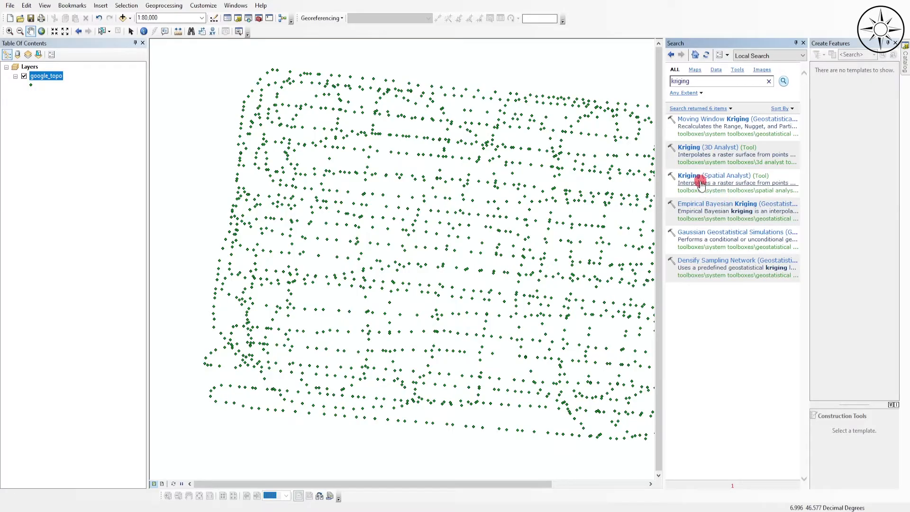
click(719, 176)
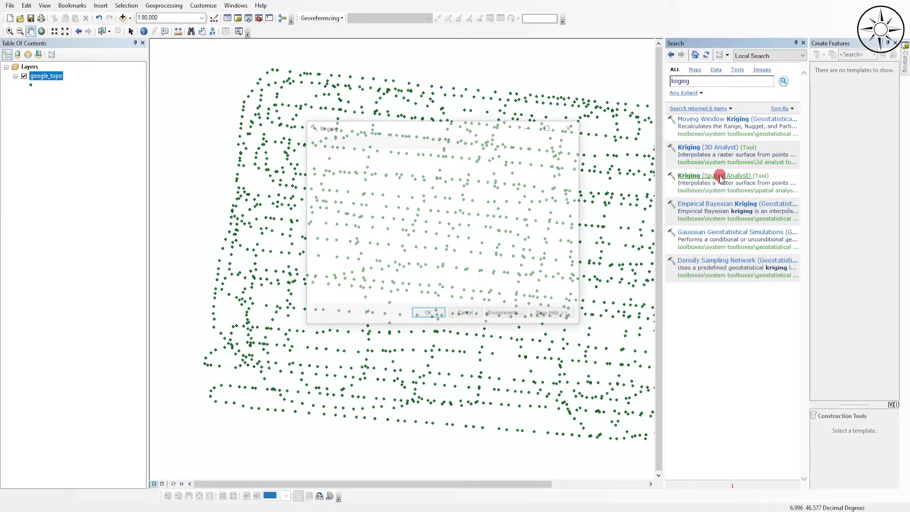
Step: Interpolate the Kriging_shp1 raster from google_topo points using Elevation as the z field
click(719, 175)
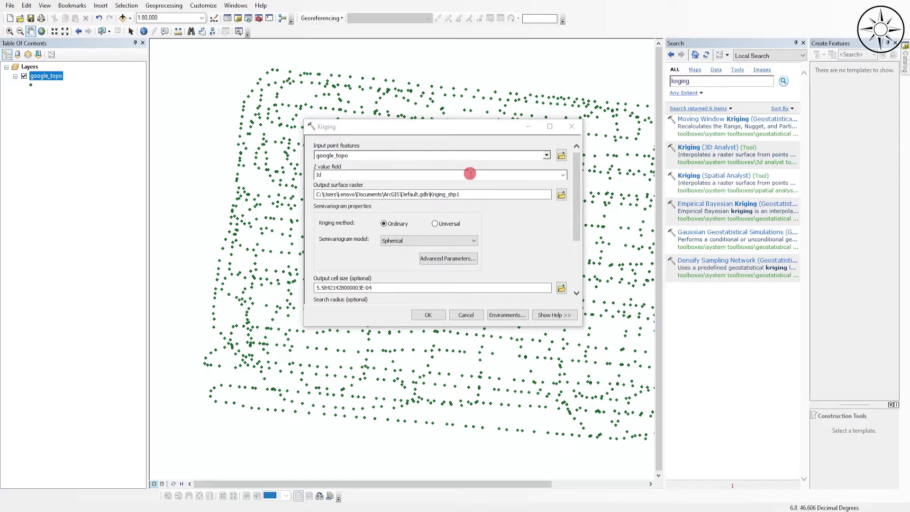
click(563, 175)
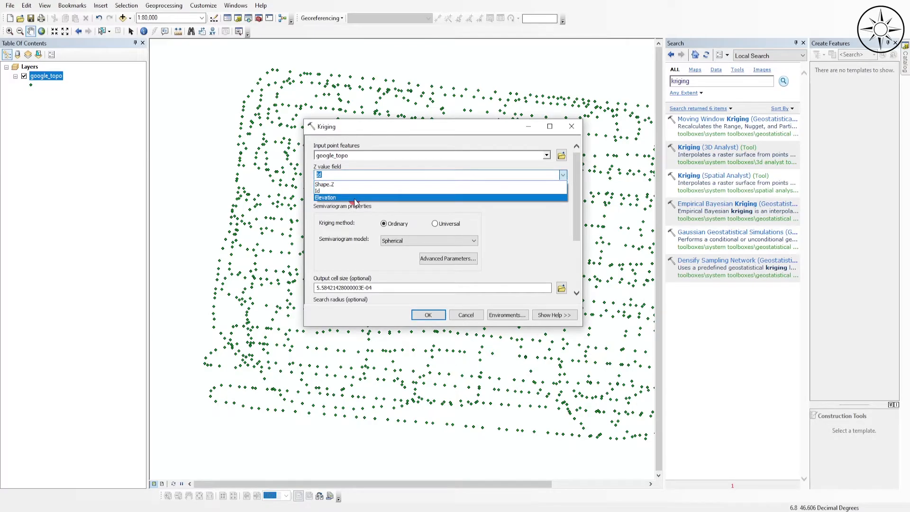
click(344, 197)
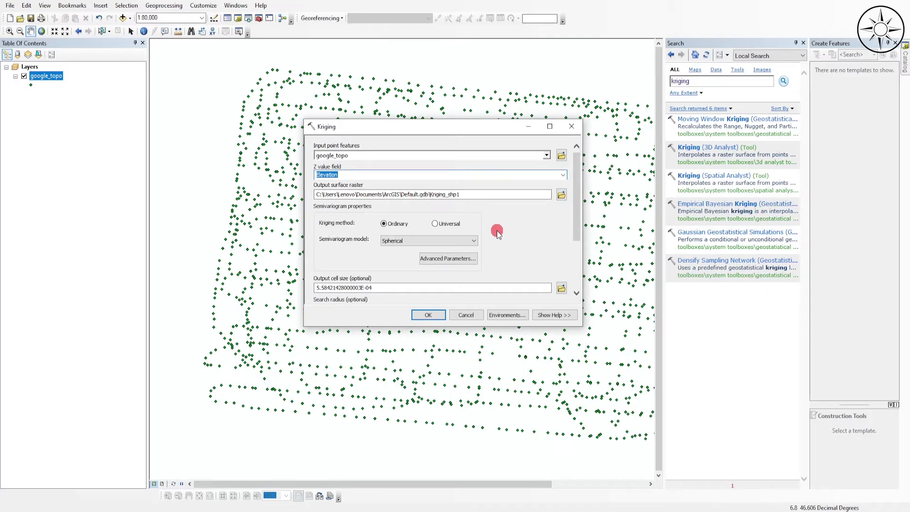
click(561, 194)
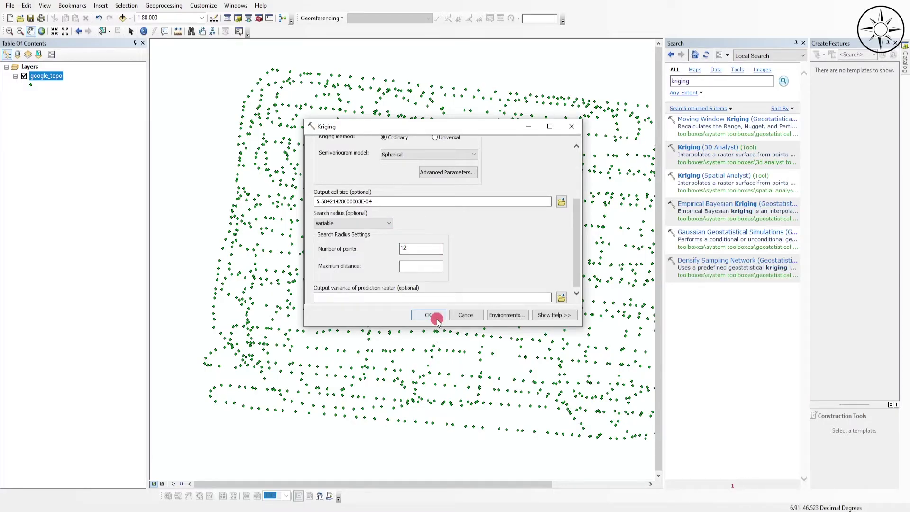
click(428, 315)
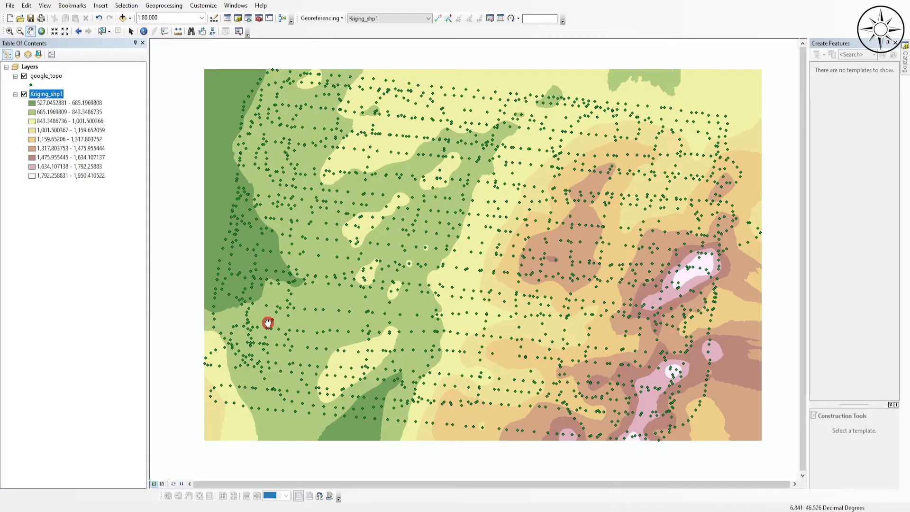
mouse_move(269, 323)
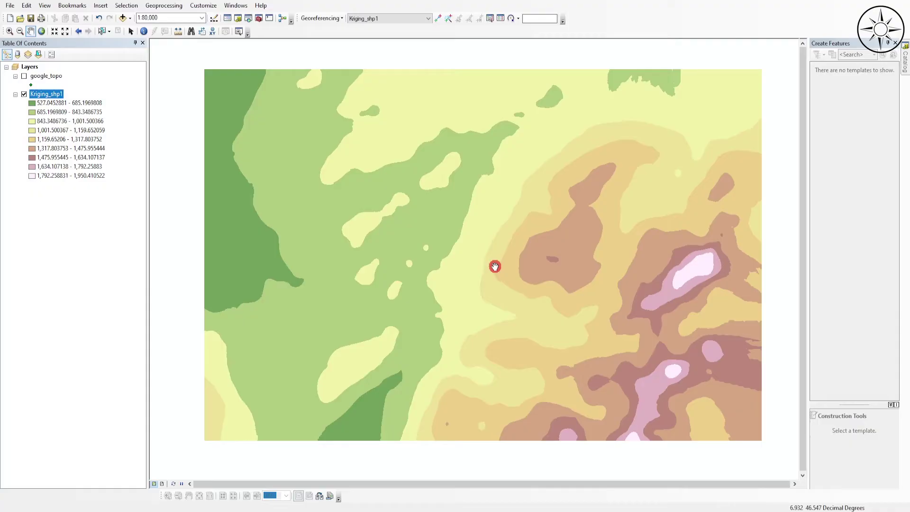
Step: Hide the google_topo points so only the Kriging_shp1 surface is shown
drag(495, 267, 336, 67)
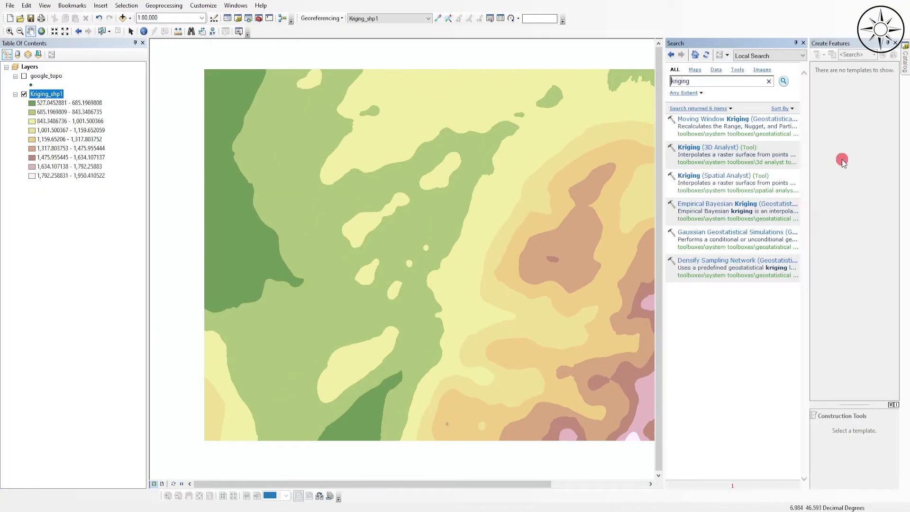
Step: Search for 'contour' and launch the Spatial Analyst Contour tool
click(769, 81)
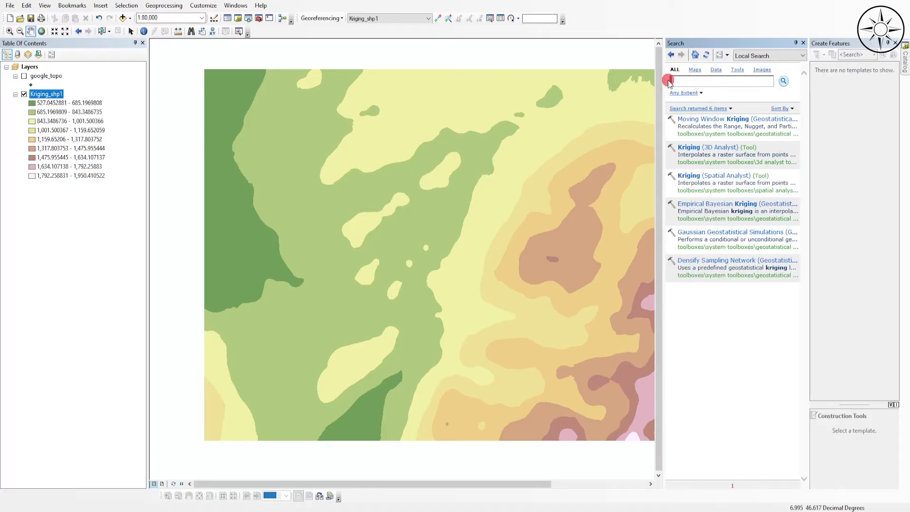
text(contours)
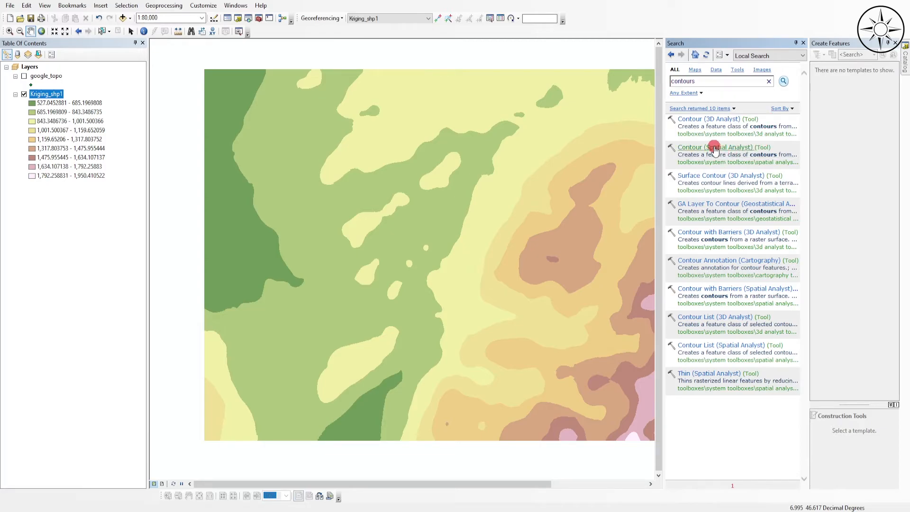
click(715, 147)
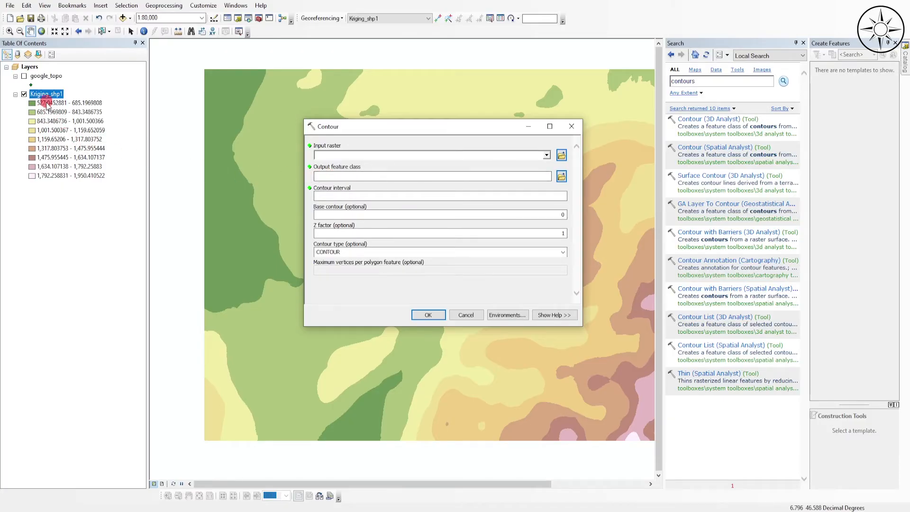
mouse_move(160, 116)
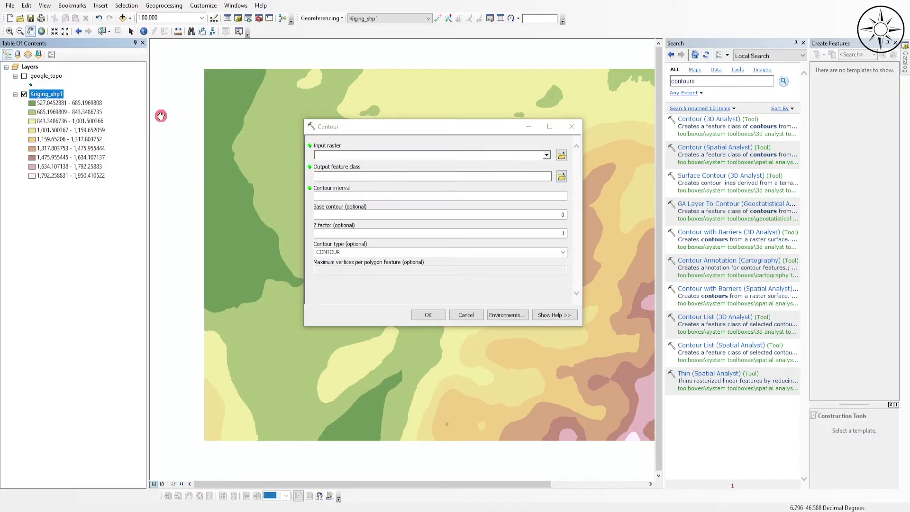
Step: Run Contour on Kriging_shp1 with a 20 m contour interval
click(548, 155)
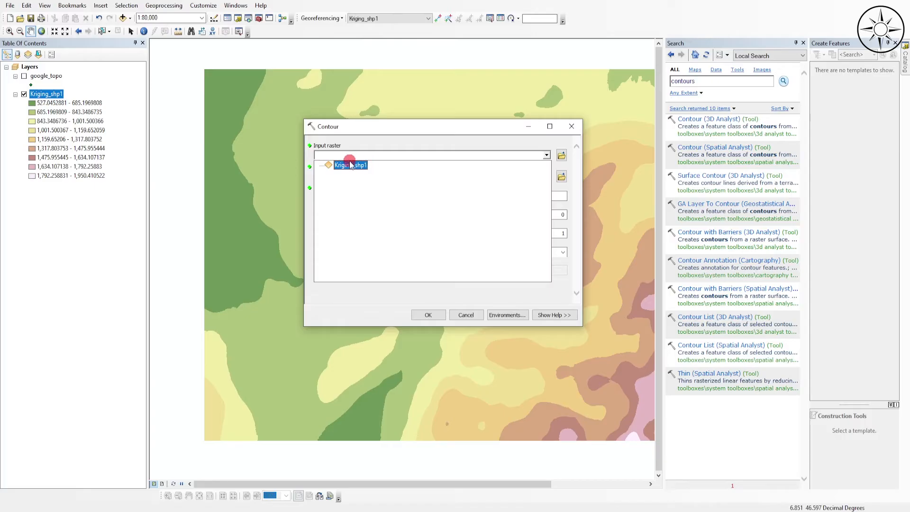
click(350, 165)
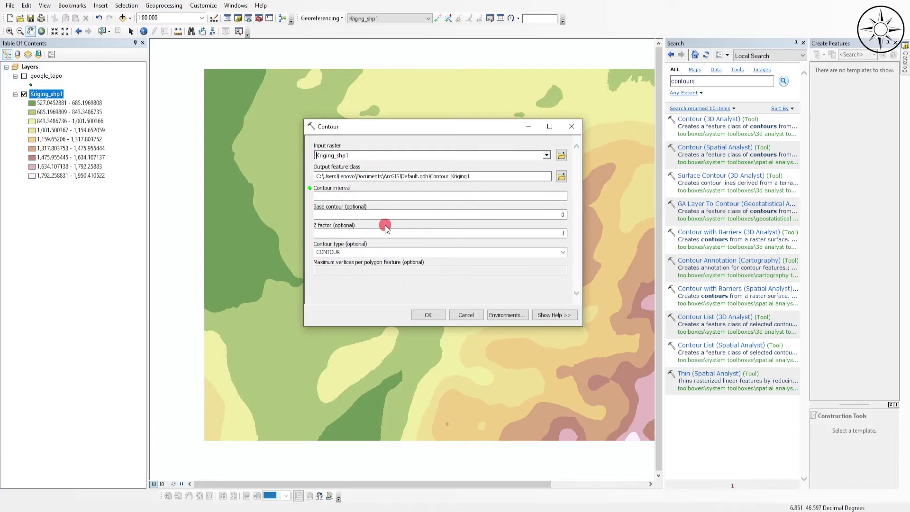
click(421, 195)
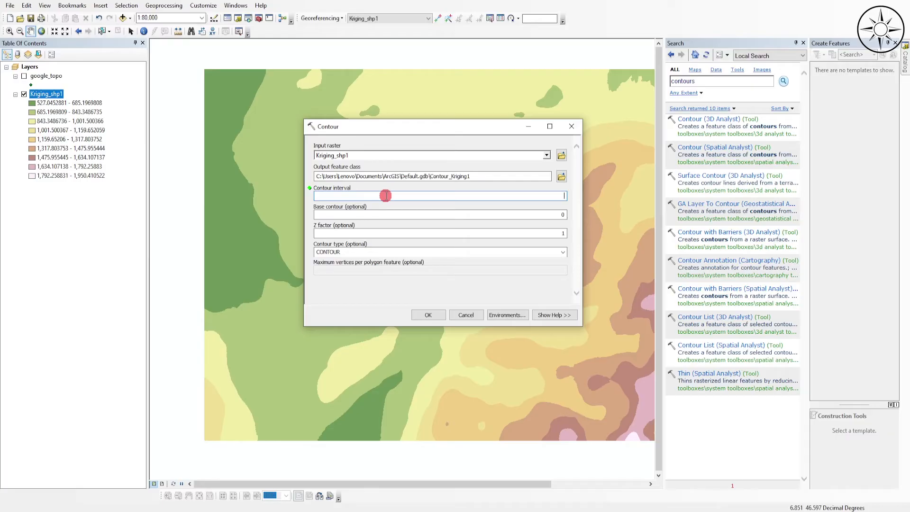
text(20)
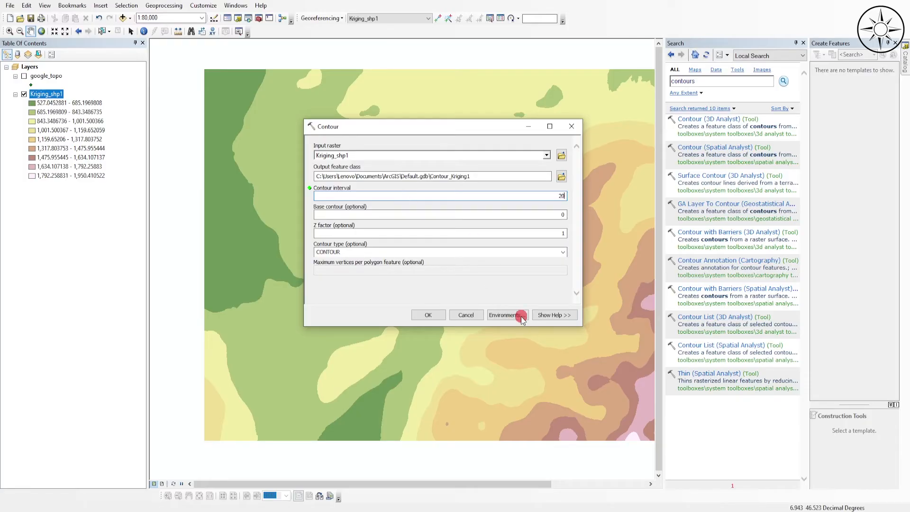
click(428, 315)
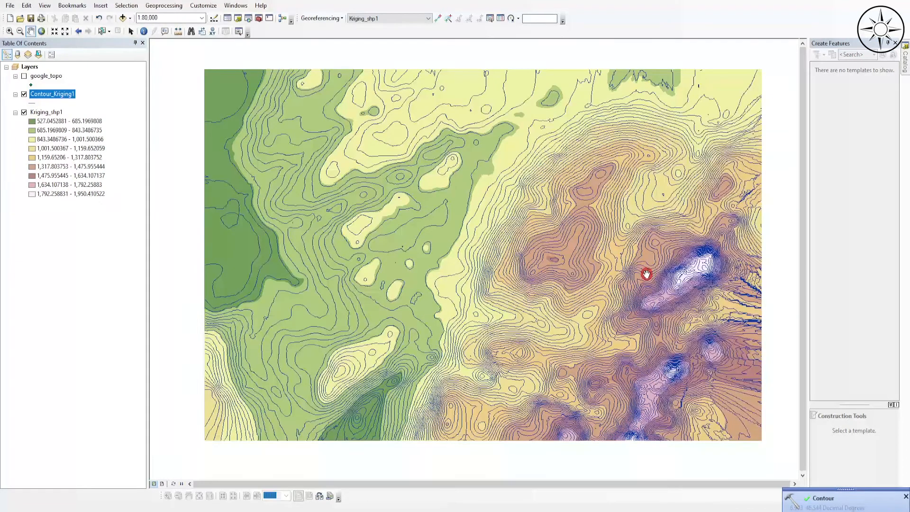
Step: Check the contours without the raster, then label Contour_Kriging1 with elevation values
drag(646, 274, 691, 210)
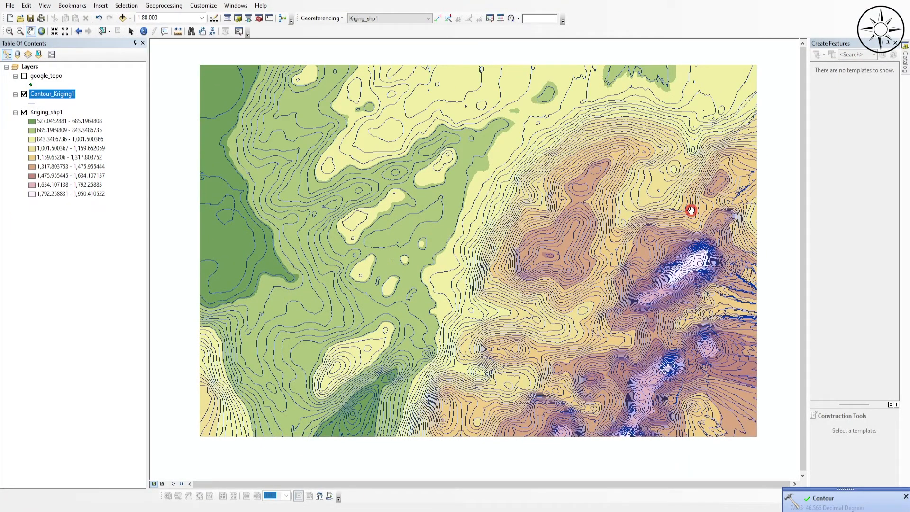
click(24, 112)
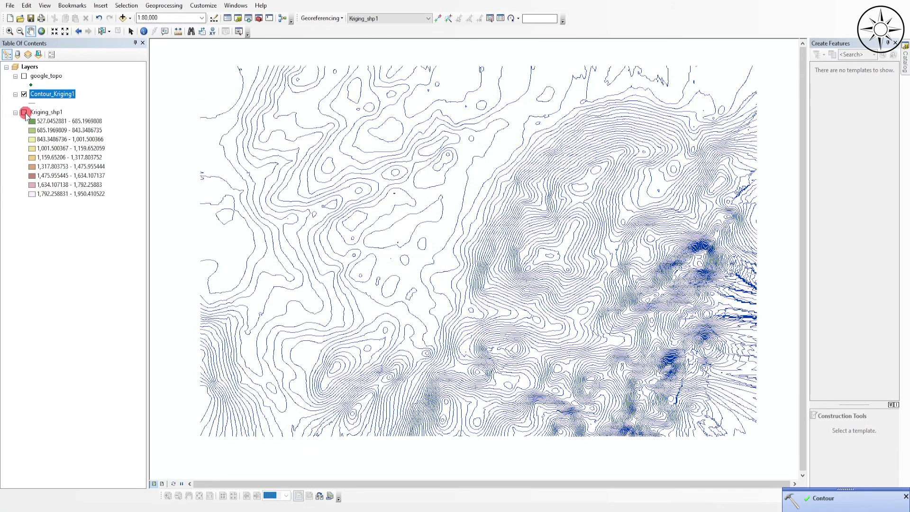
click(23, 112)
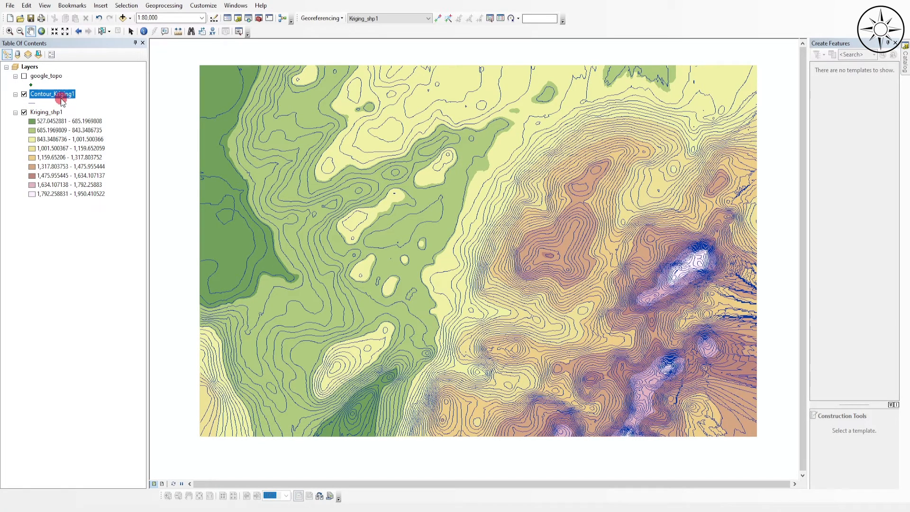
right_click(55, 93)
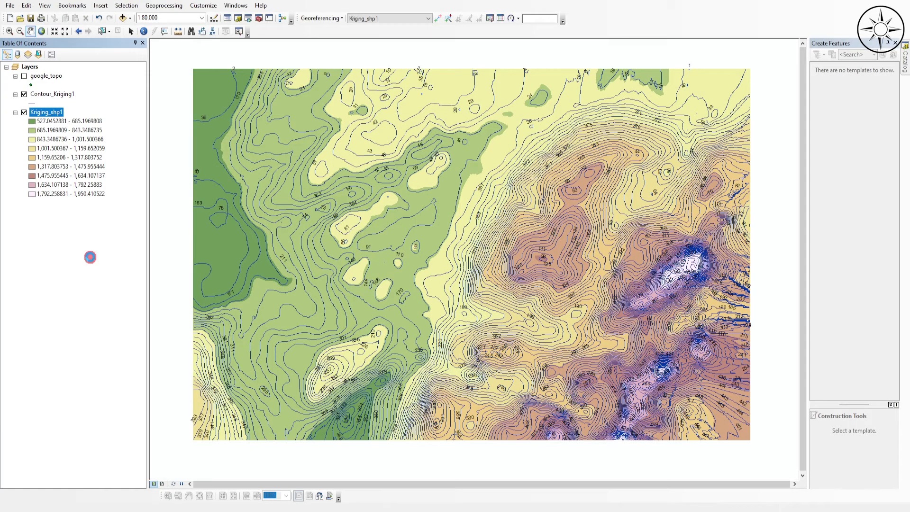
double_click(45, 112)
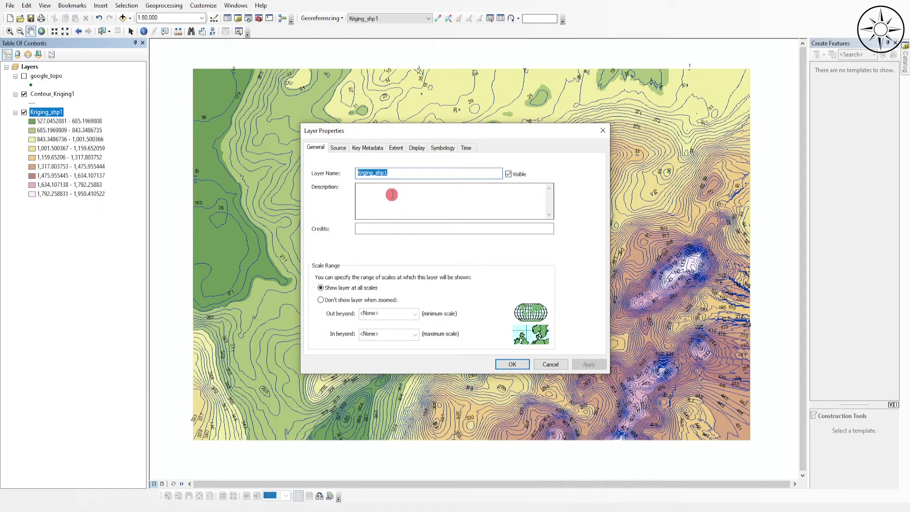
Step: Apply a white-magenta-to-dark-red multicolour ramp to Kriging_shp1's classified symbology
click(442, 147)
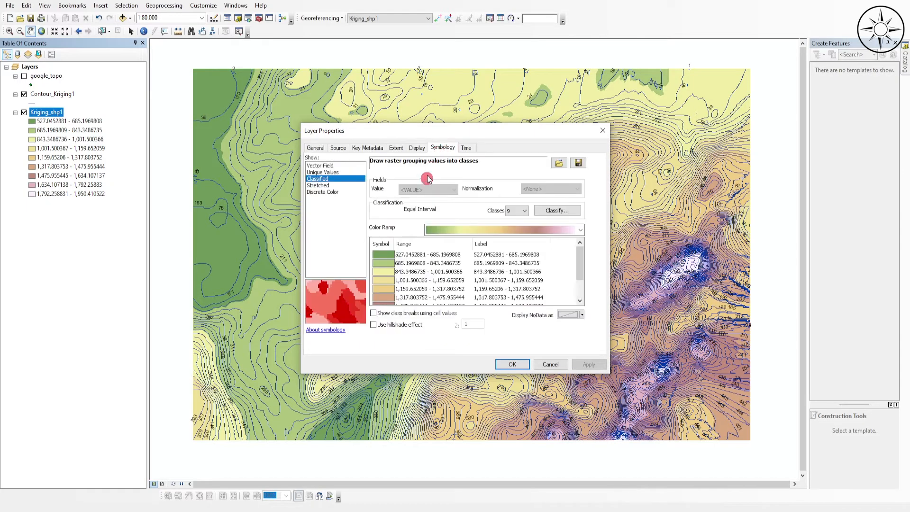
click(580, 229)
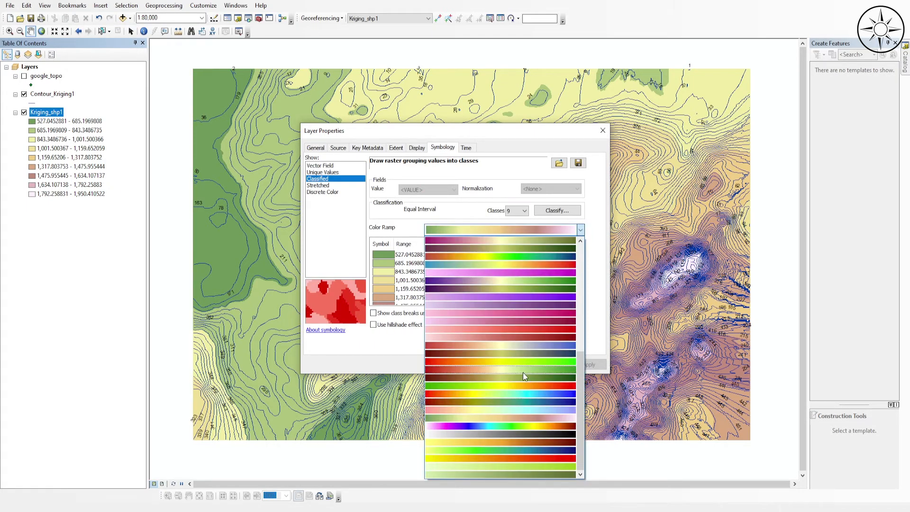
click(500, 363)
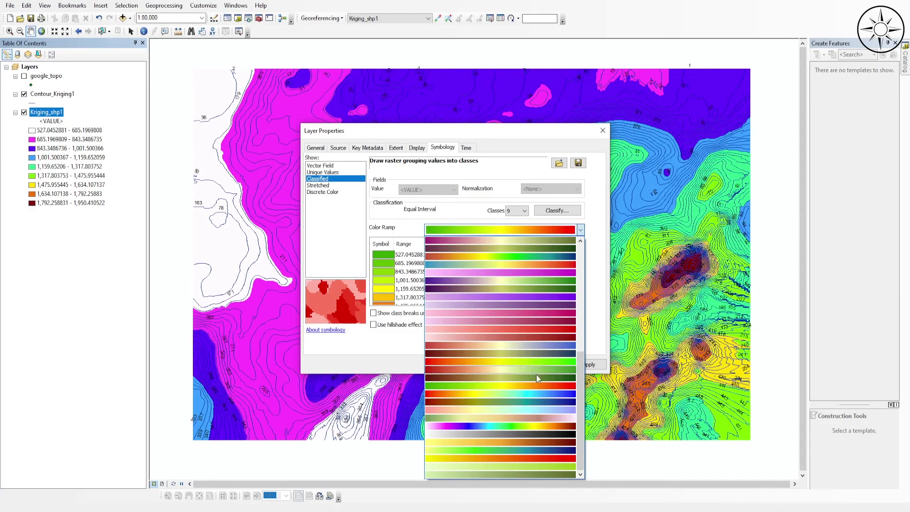